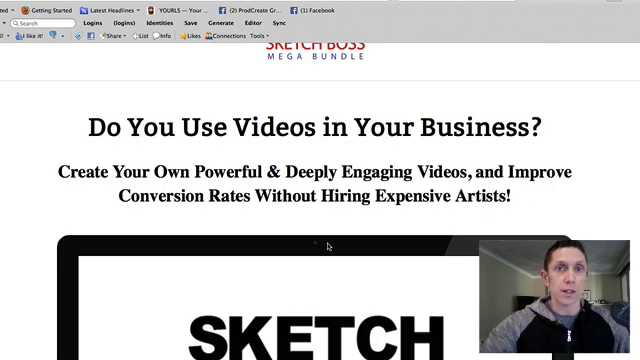
Scroll past the bubbles, shapes and media icon previews to the Download instantly Mega Bundle section.
scroll(down, 3)
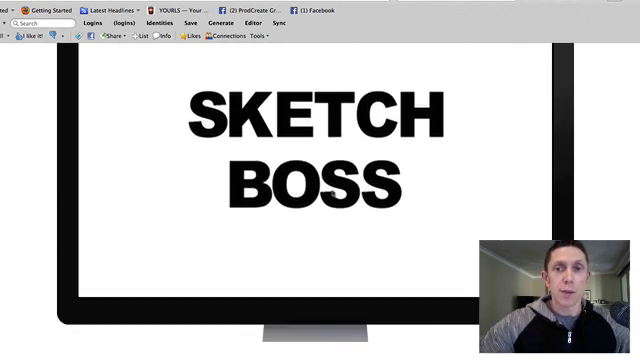
scroll(down, 3)
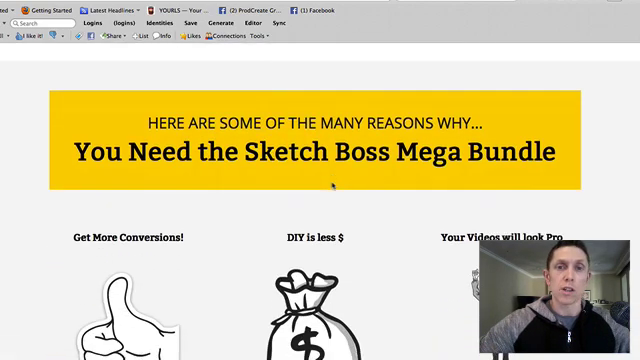
scroll(down, 3)
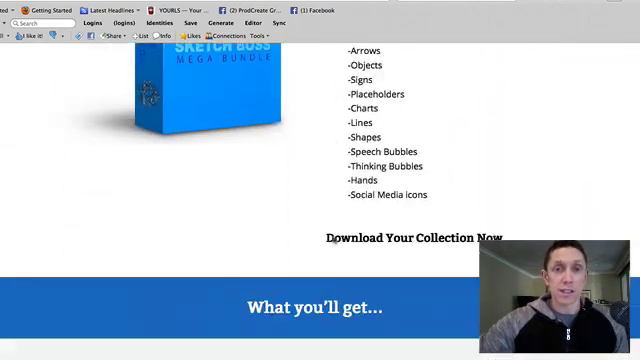
scroll(up, 3)
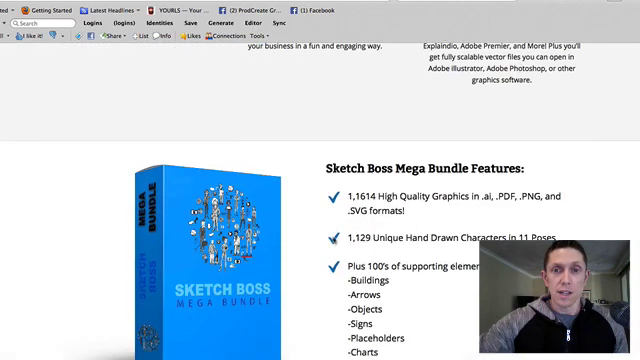
scroll(down, 3)
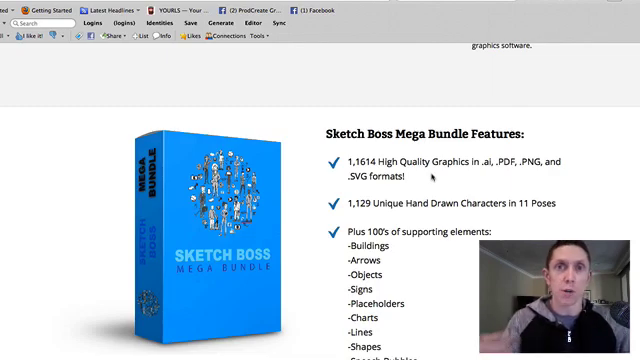
scroll(down, 3)
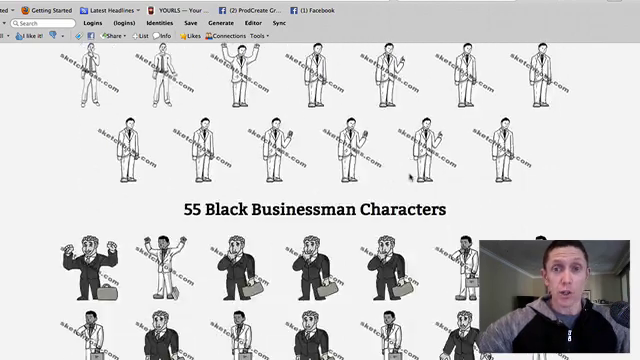
scroll(down, 3)
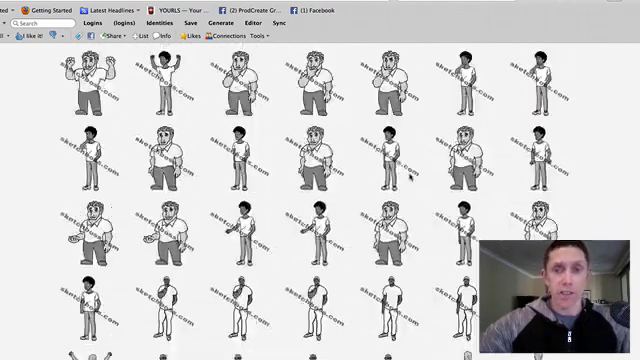
scroll(down, 3)
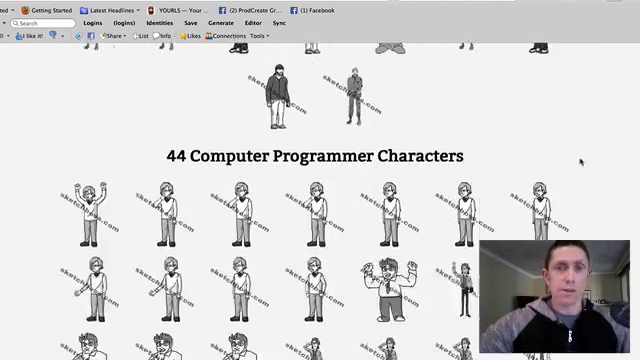
scroll(down, 3)
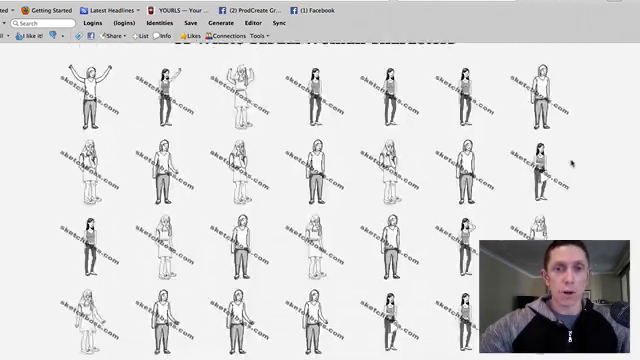
scroll(down, 3)
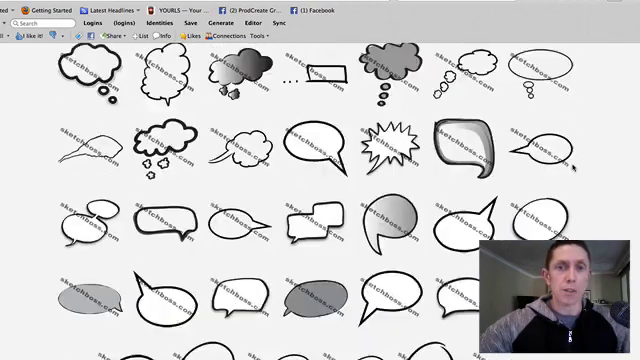
scroll(down, 3)
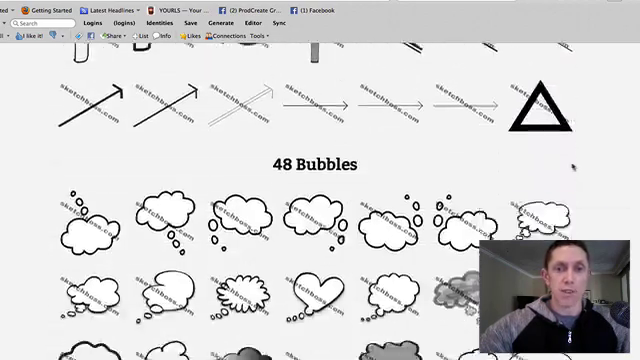
scroll(down, 3)
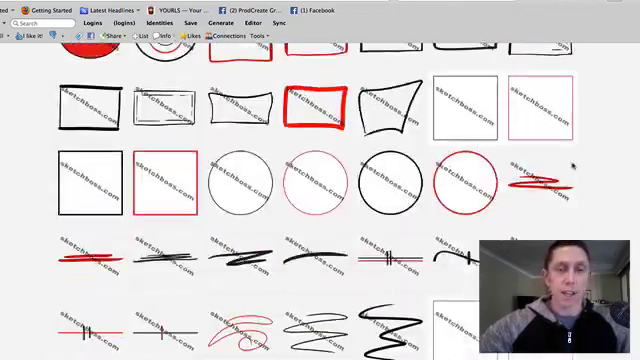
scroll(down, 3)
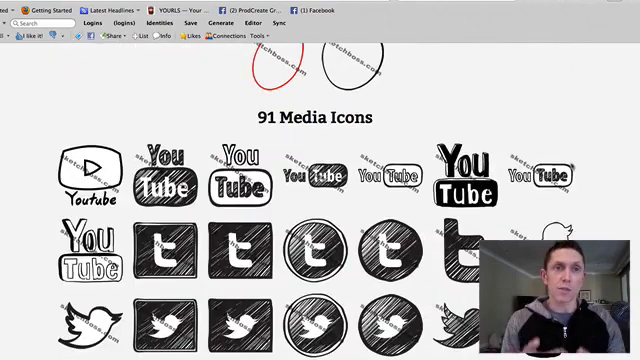
scroll(down, 3)
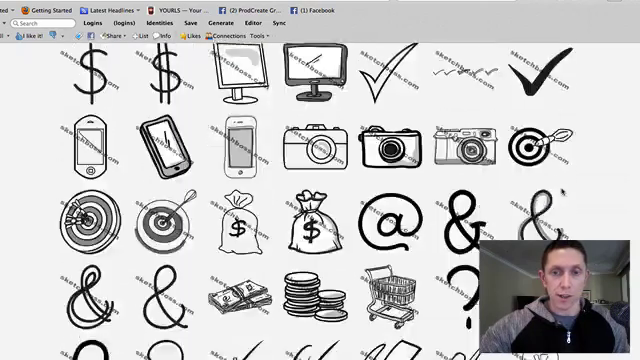
scroll(down, 3)
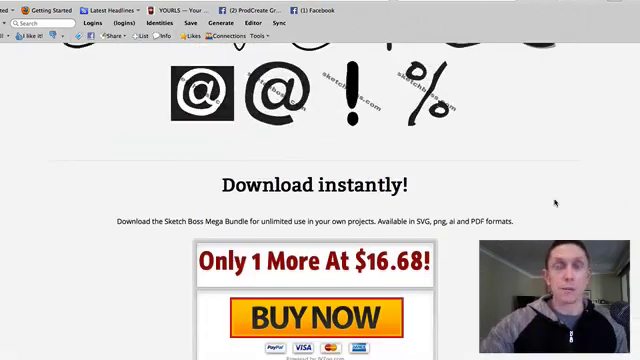
scroll(up, 3)
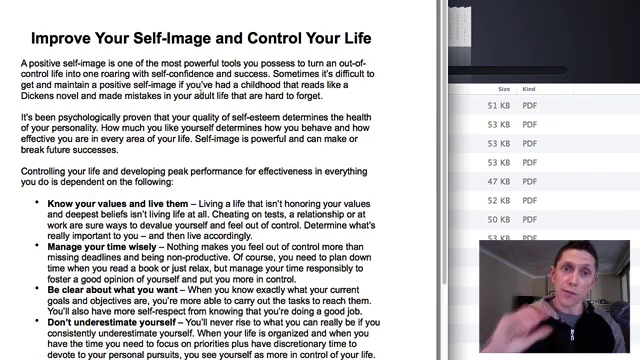
Scroll down through the text of the Improve Your Self-Image and Control Your Life PDF.
scroll(down, 3)
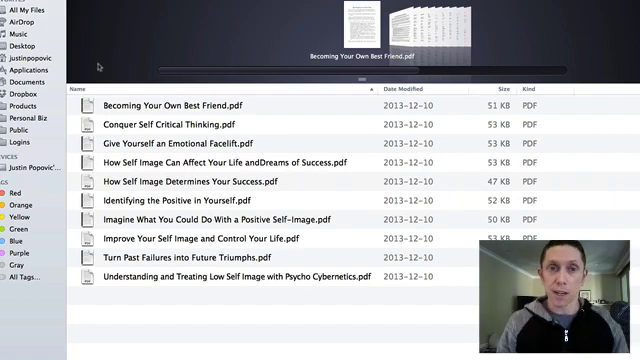
Bring up Finder's folder of ten self-image PDFs, starting with Becoming Your Own Best Friend.pdf.
click(180, 104)
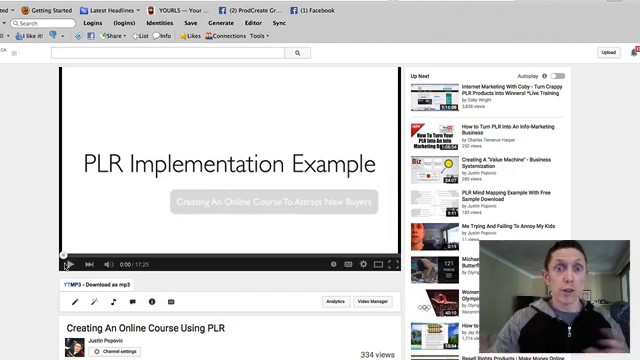
Open the Video Manager options for the Creating An Online Course Using PLR video.
click(200, 262)
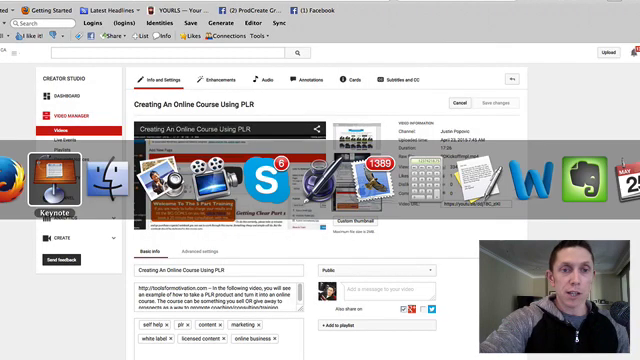
Open Info and Settings for the PLR course video in Creator Studio.
click(40, 189)
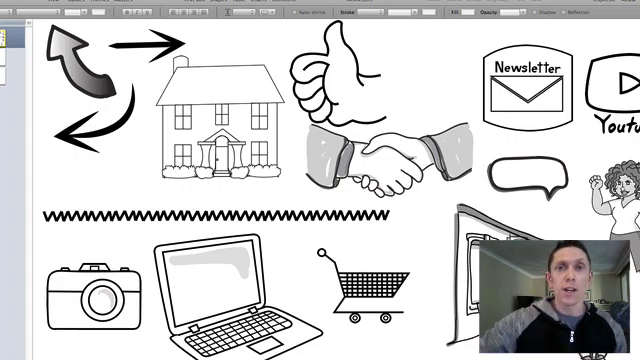
Select the handshake graphic on the Sketch Boss Keynote slide.
click(385, 155)
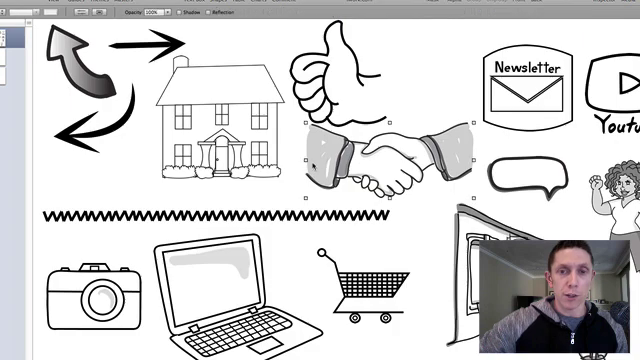